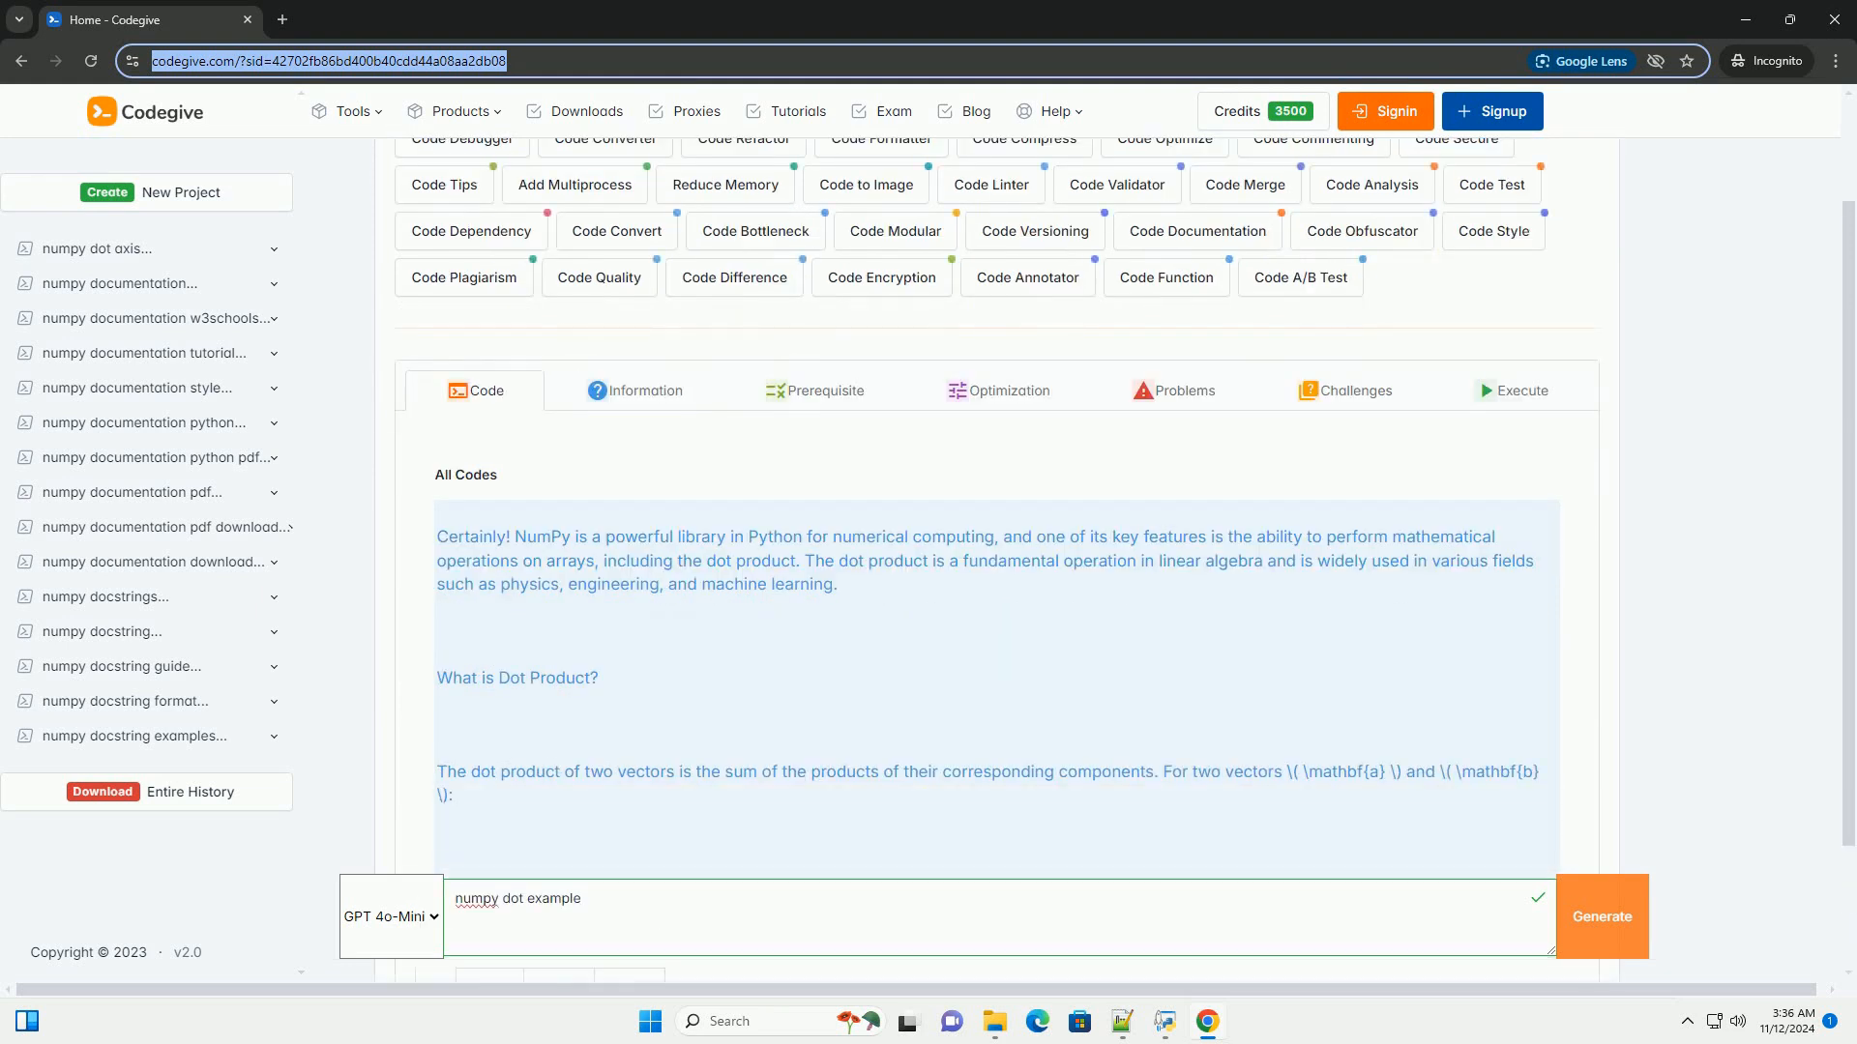
pyautogui.scroll(-3)
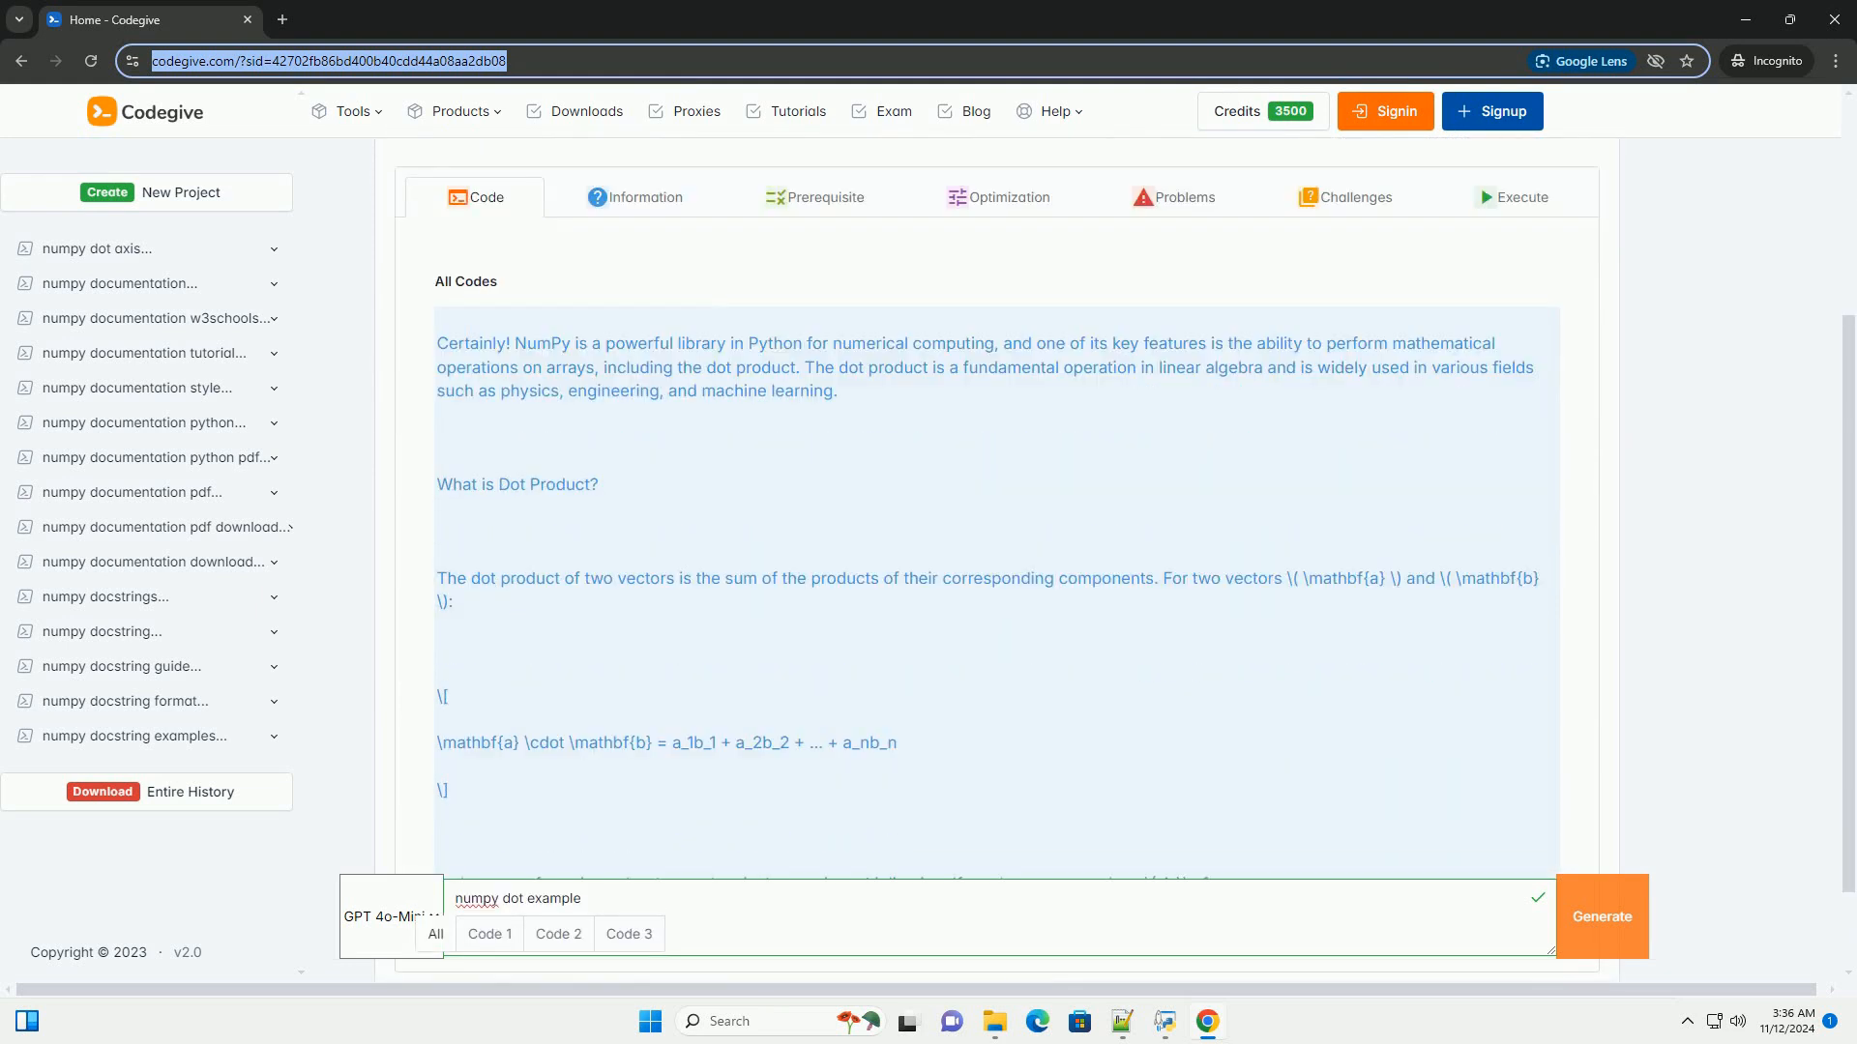
pyautogui.scroll(-3)
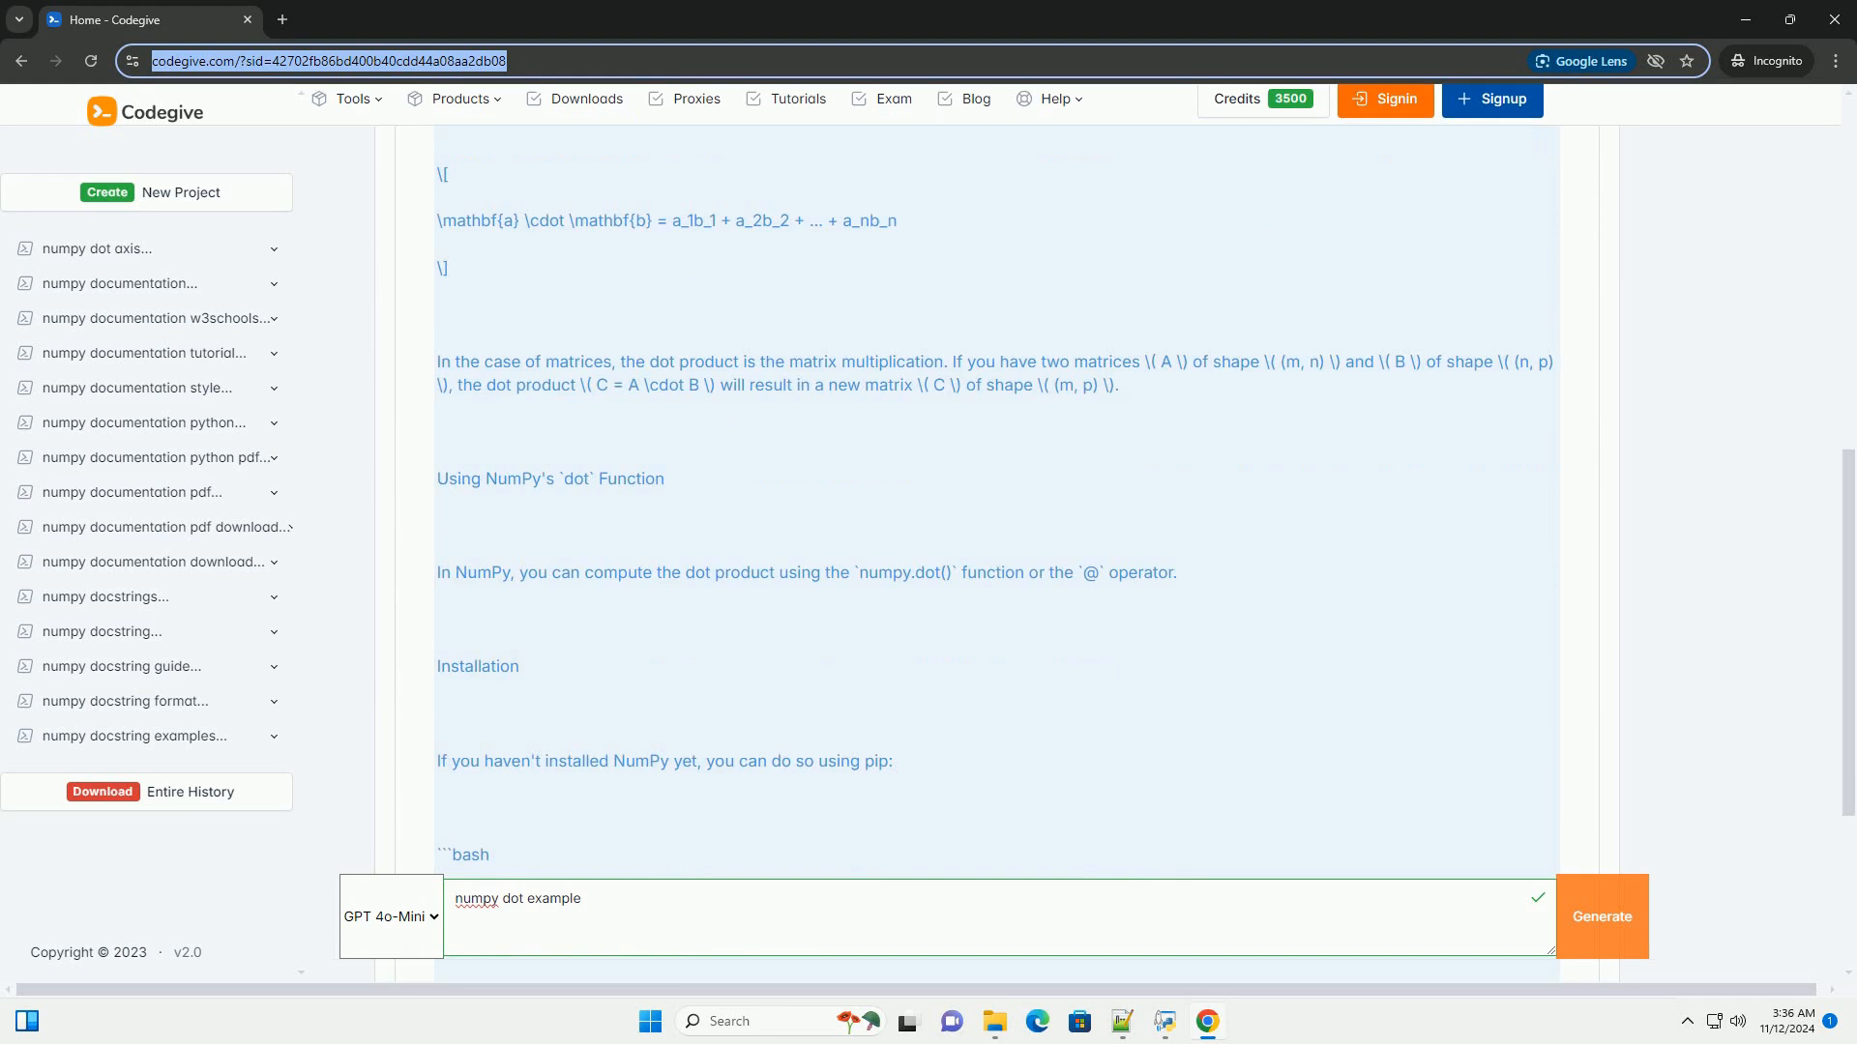
pyautogui.scroll(-3)
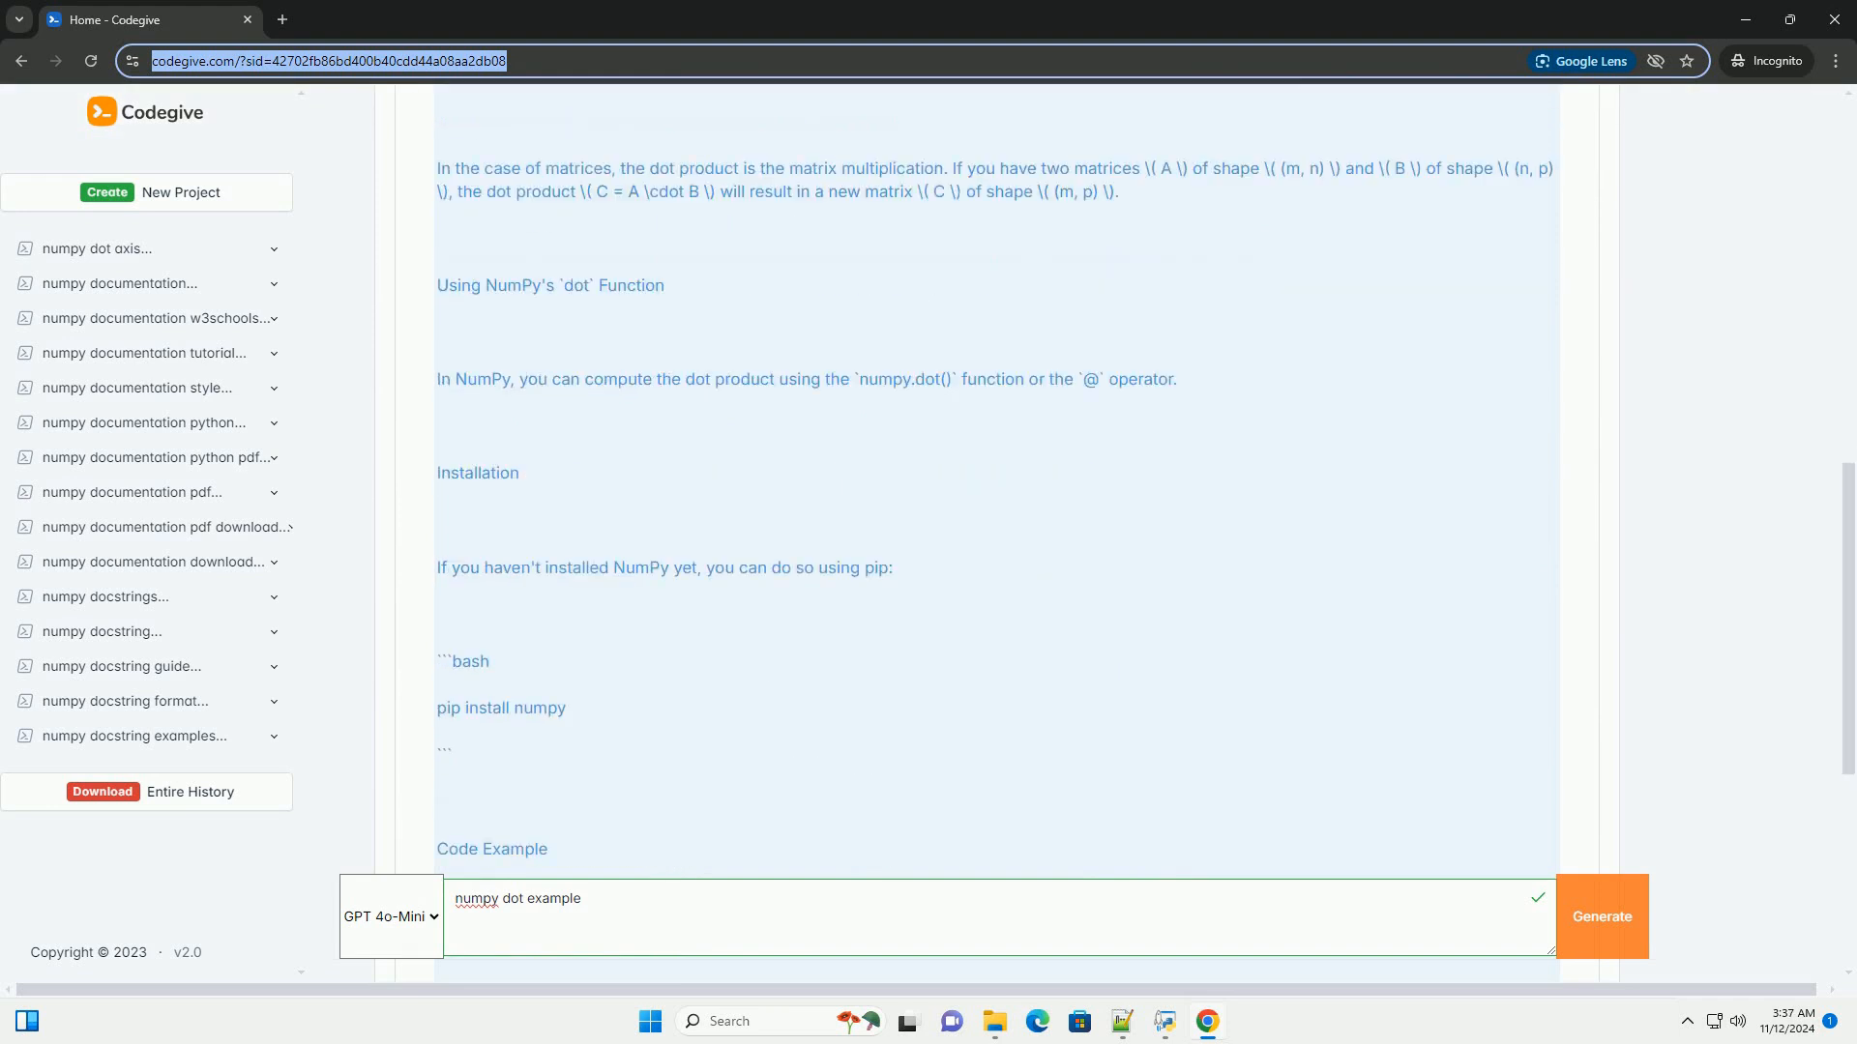
pyautogui.scroll(-3)
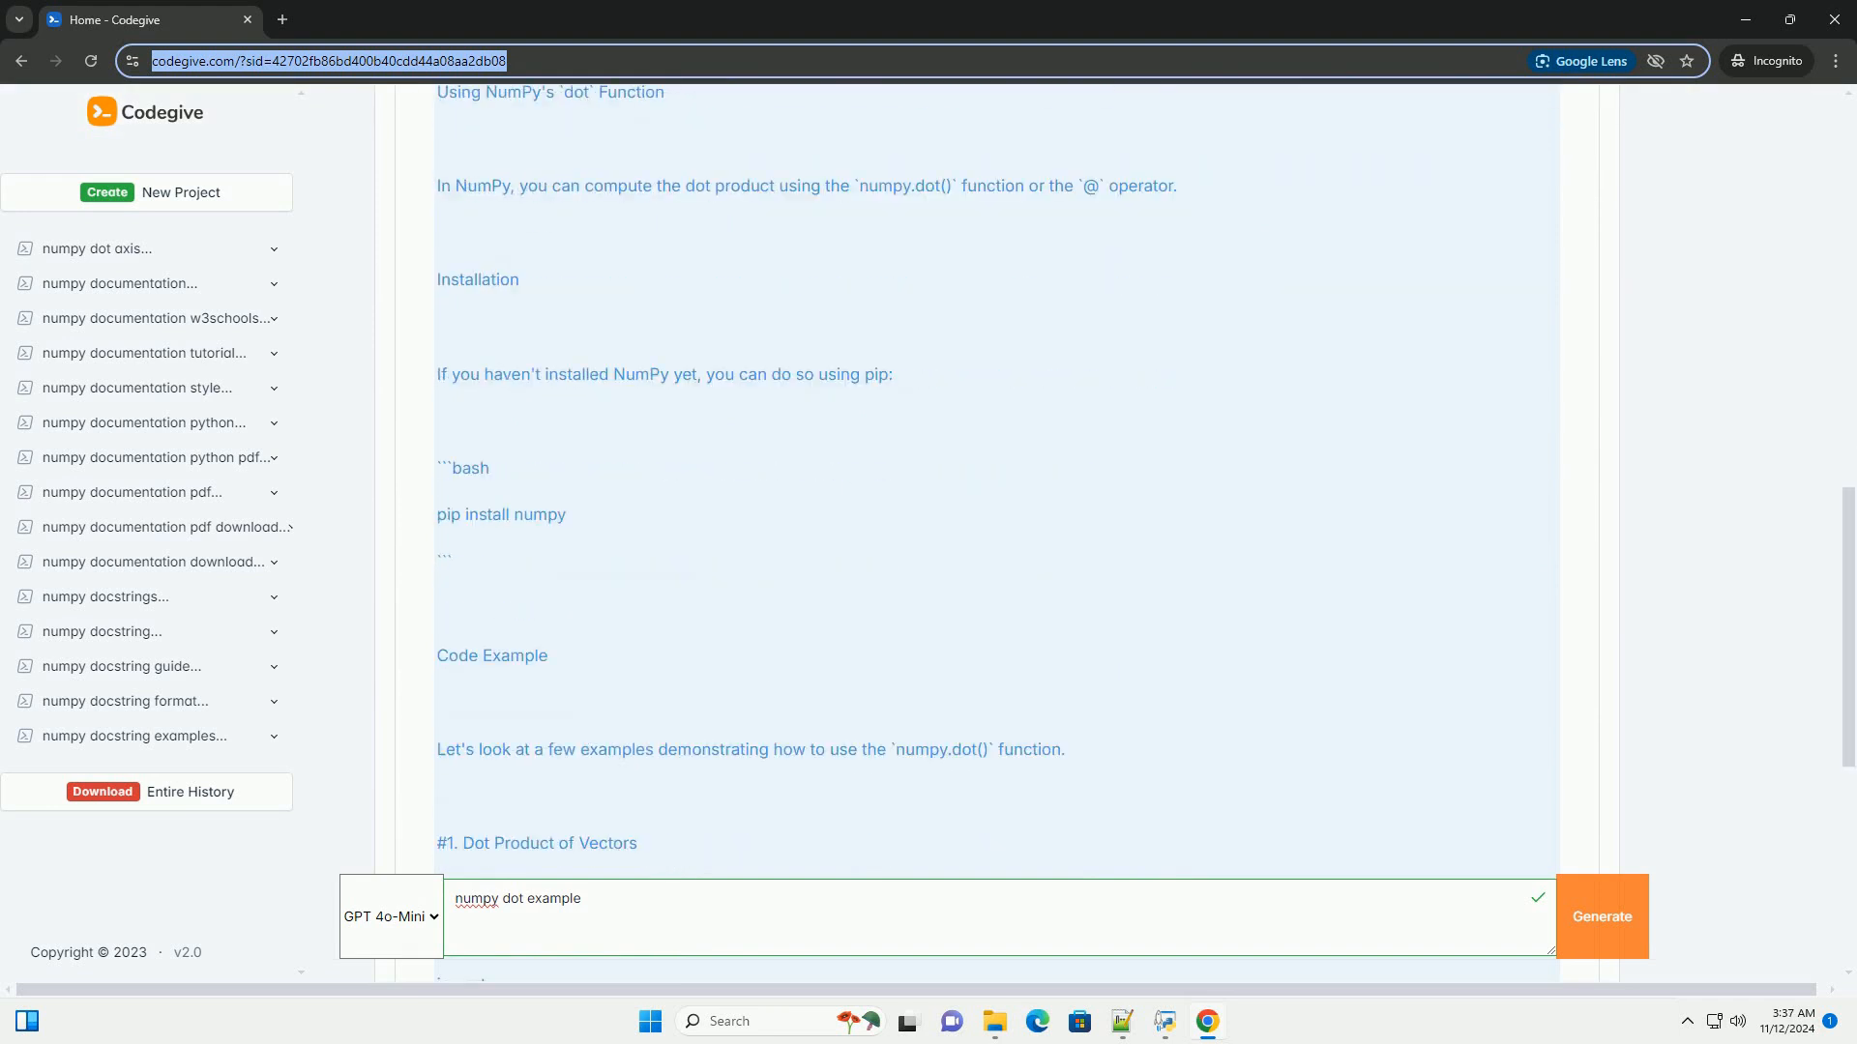
pyautogui.scroll(-3)
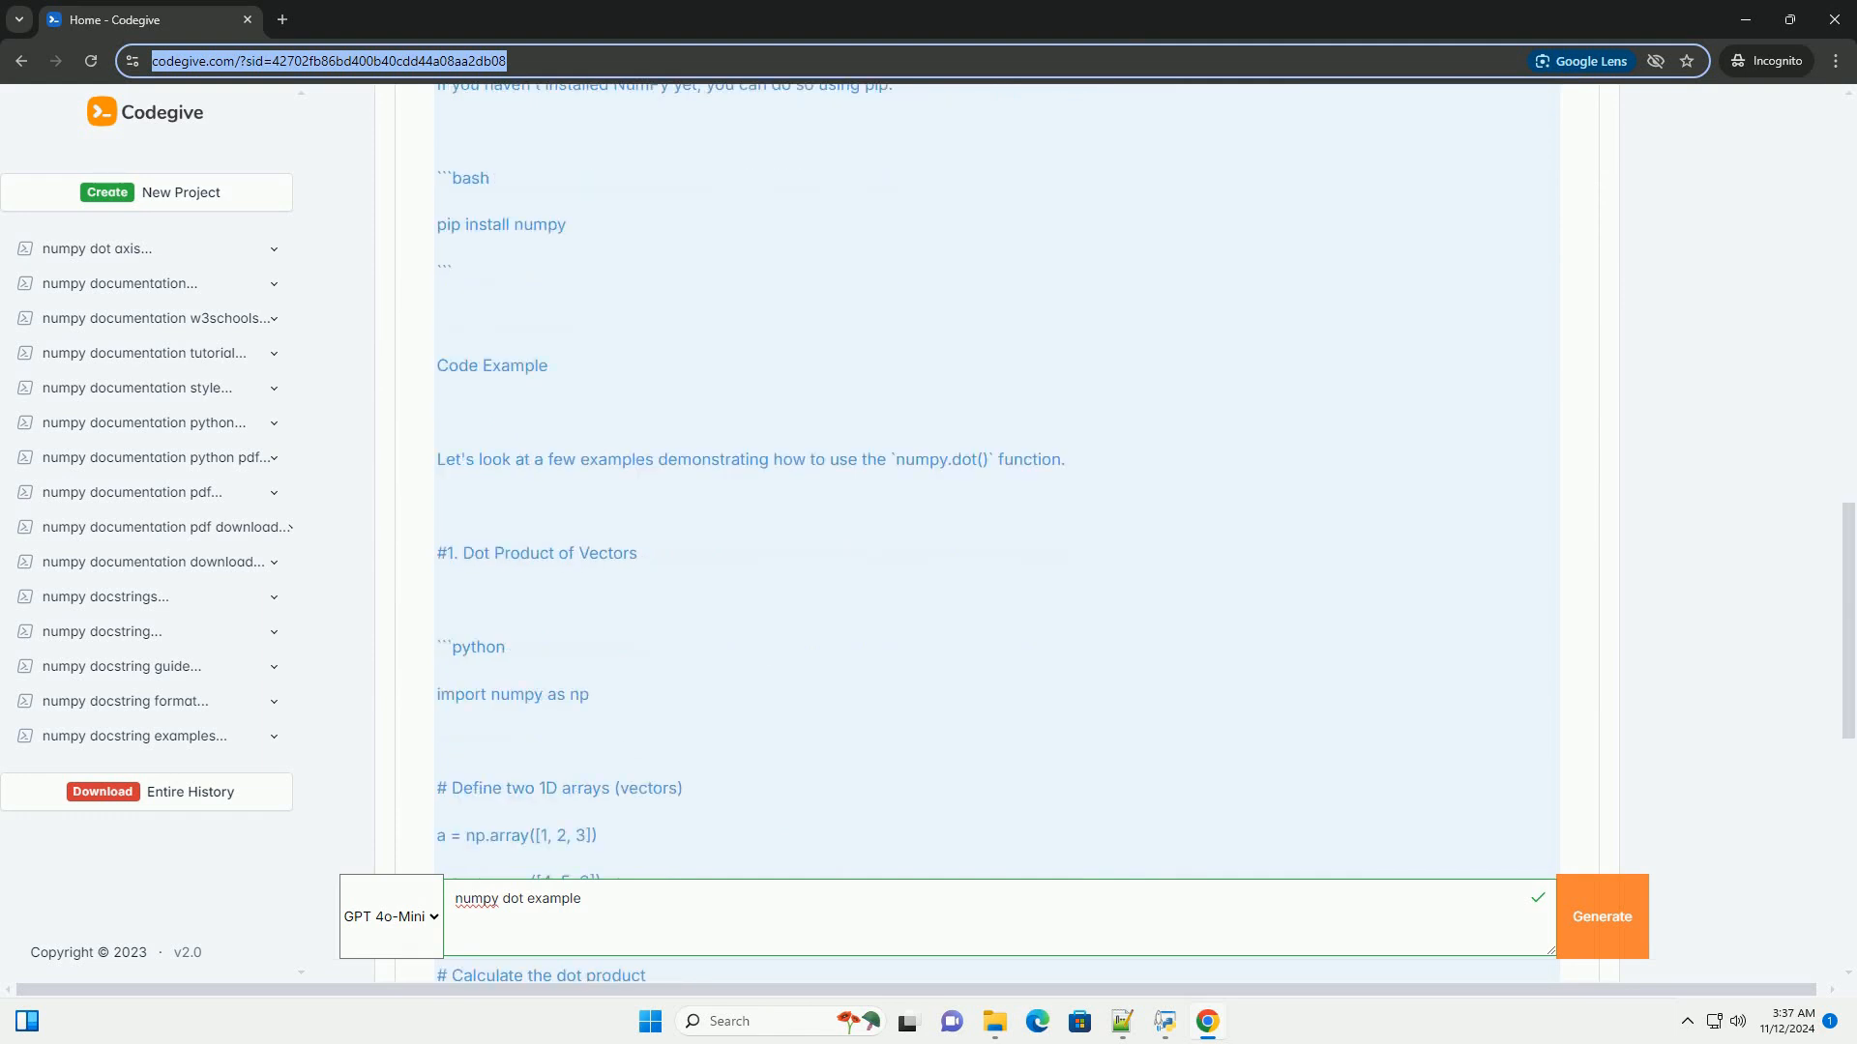
pyautogui.scroll(-3)
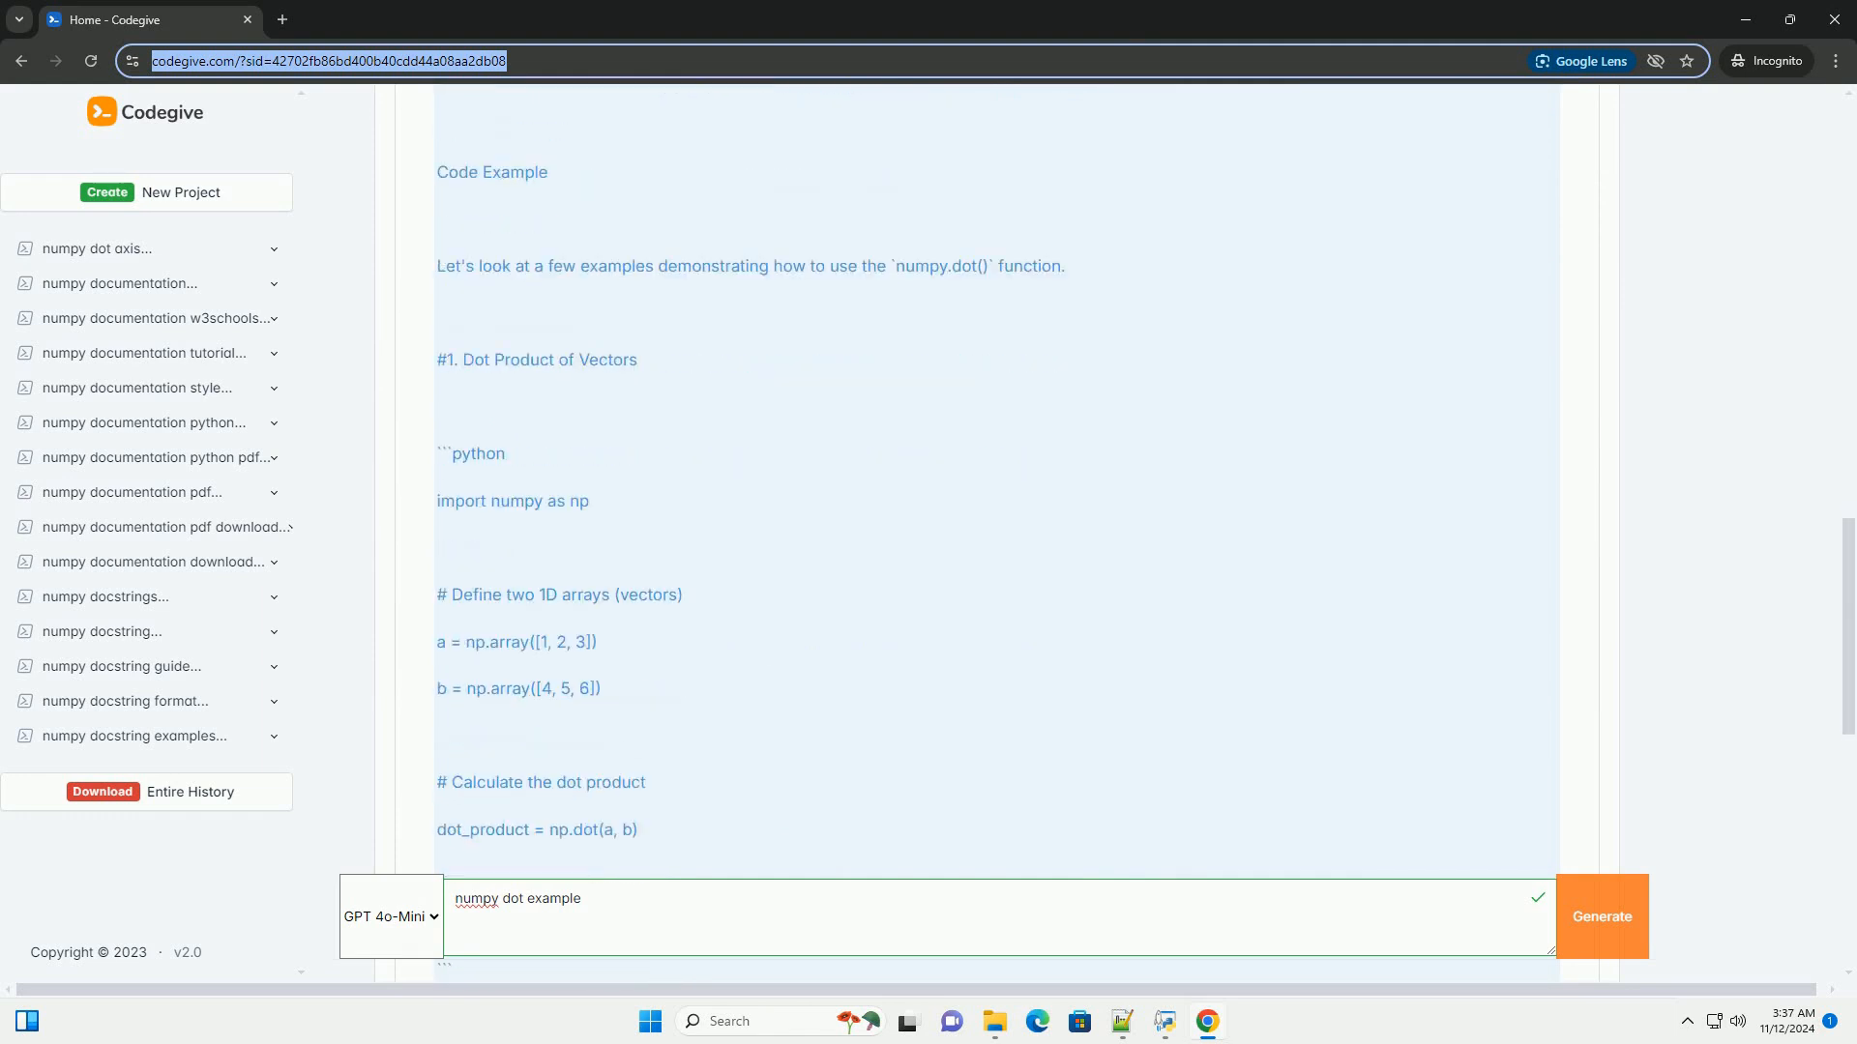
pyautogui.scroll(-3)
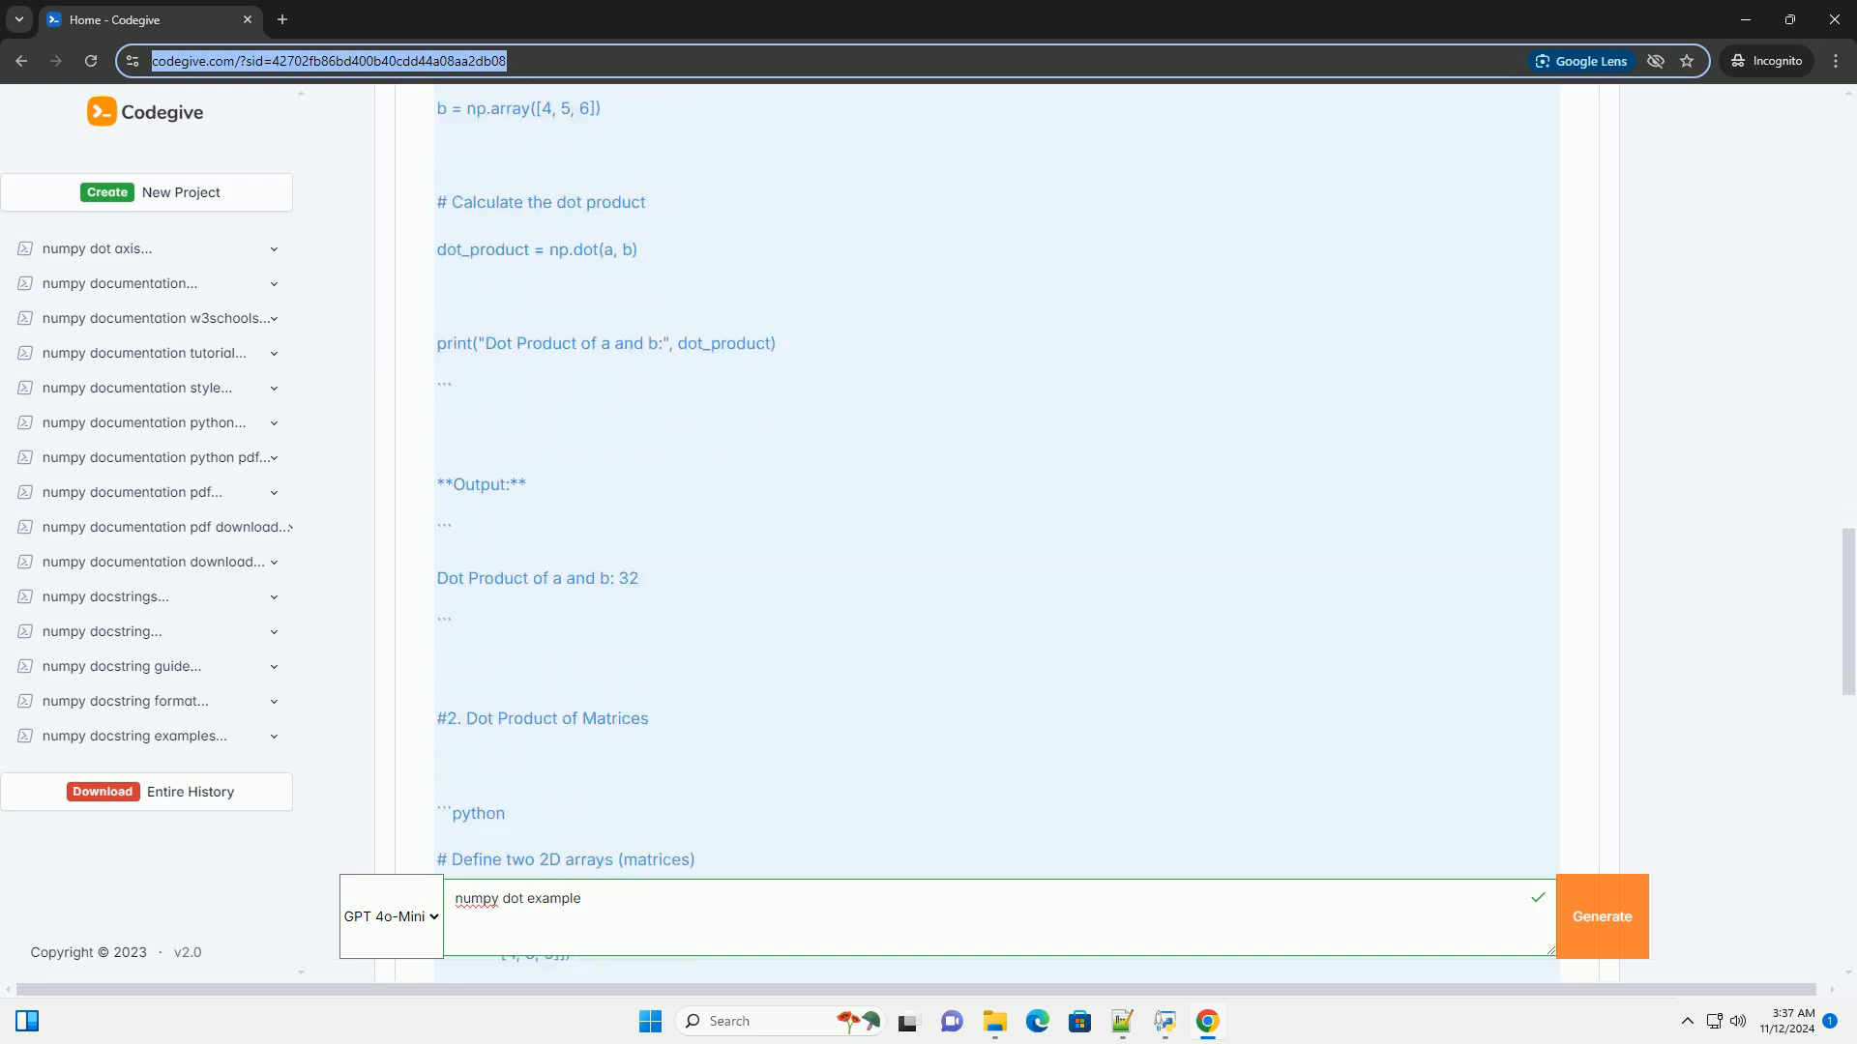
pyautogui.scroll(-3)
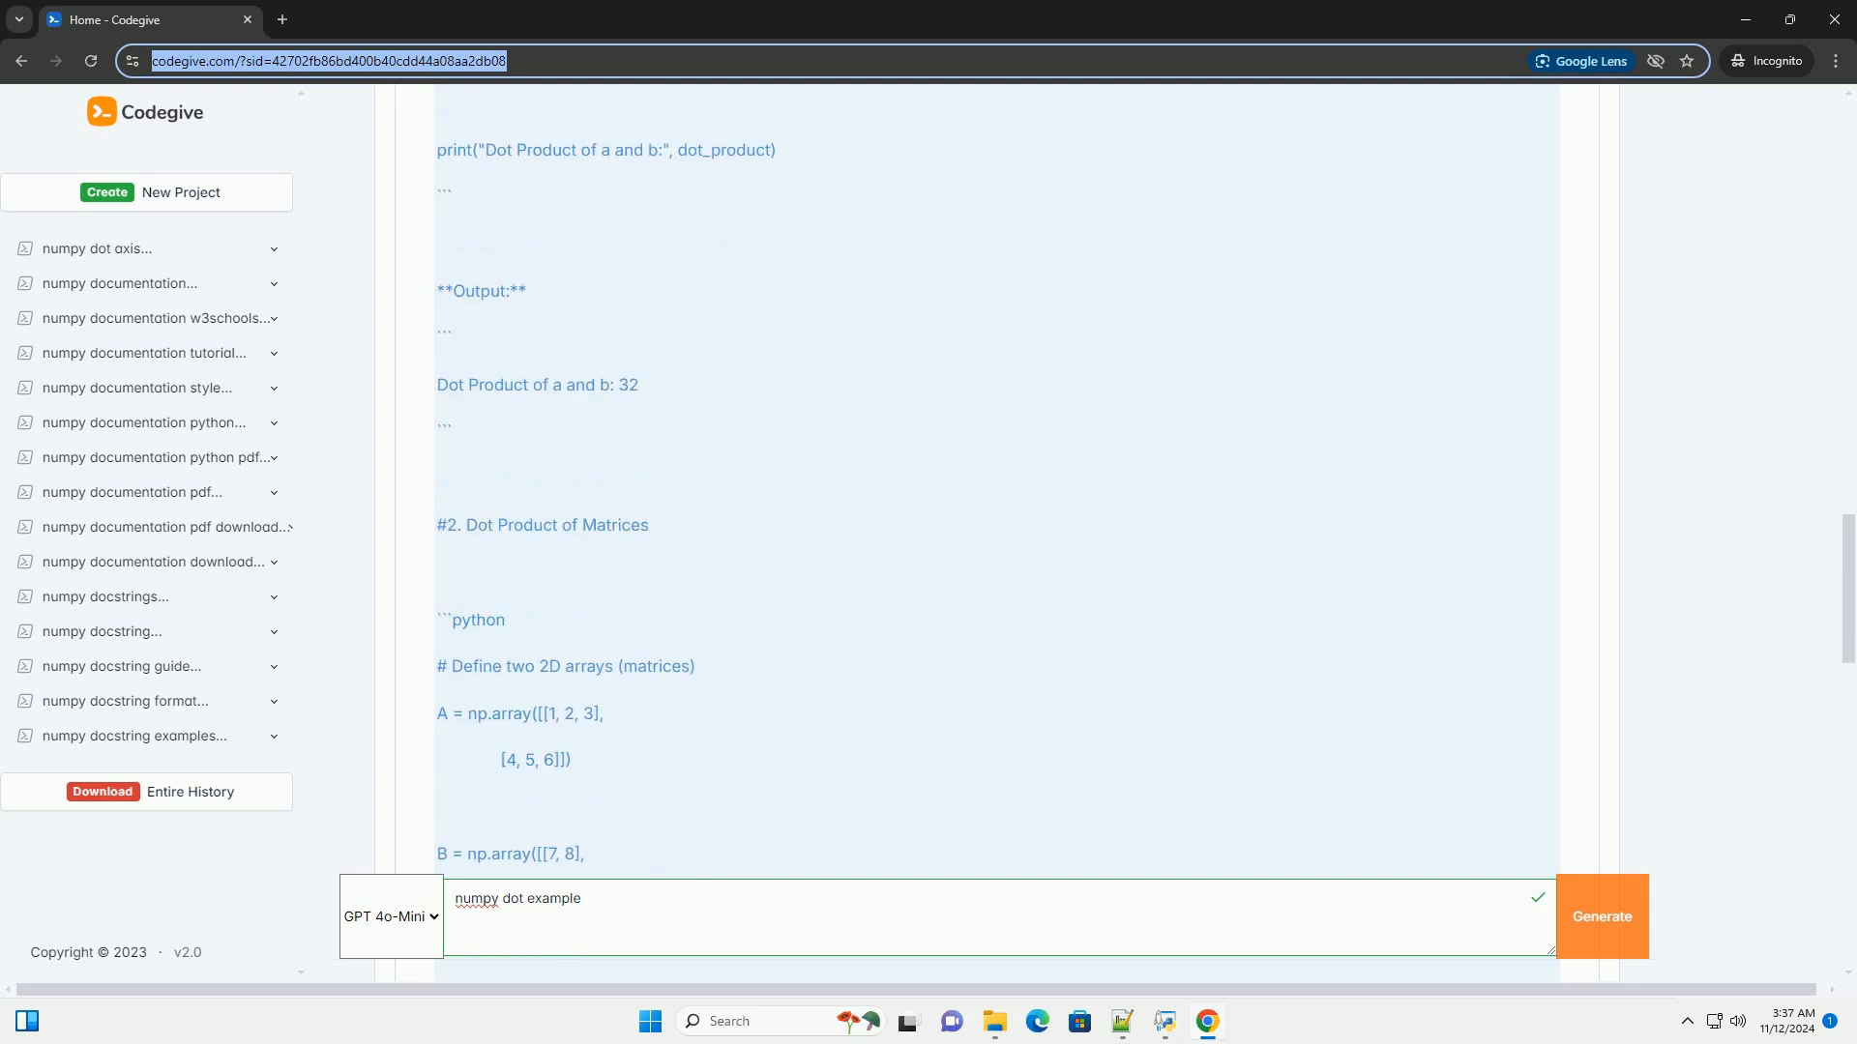
pyautogui.scroll(-3)
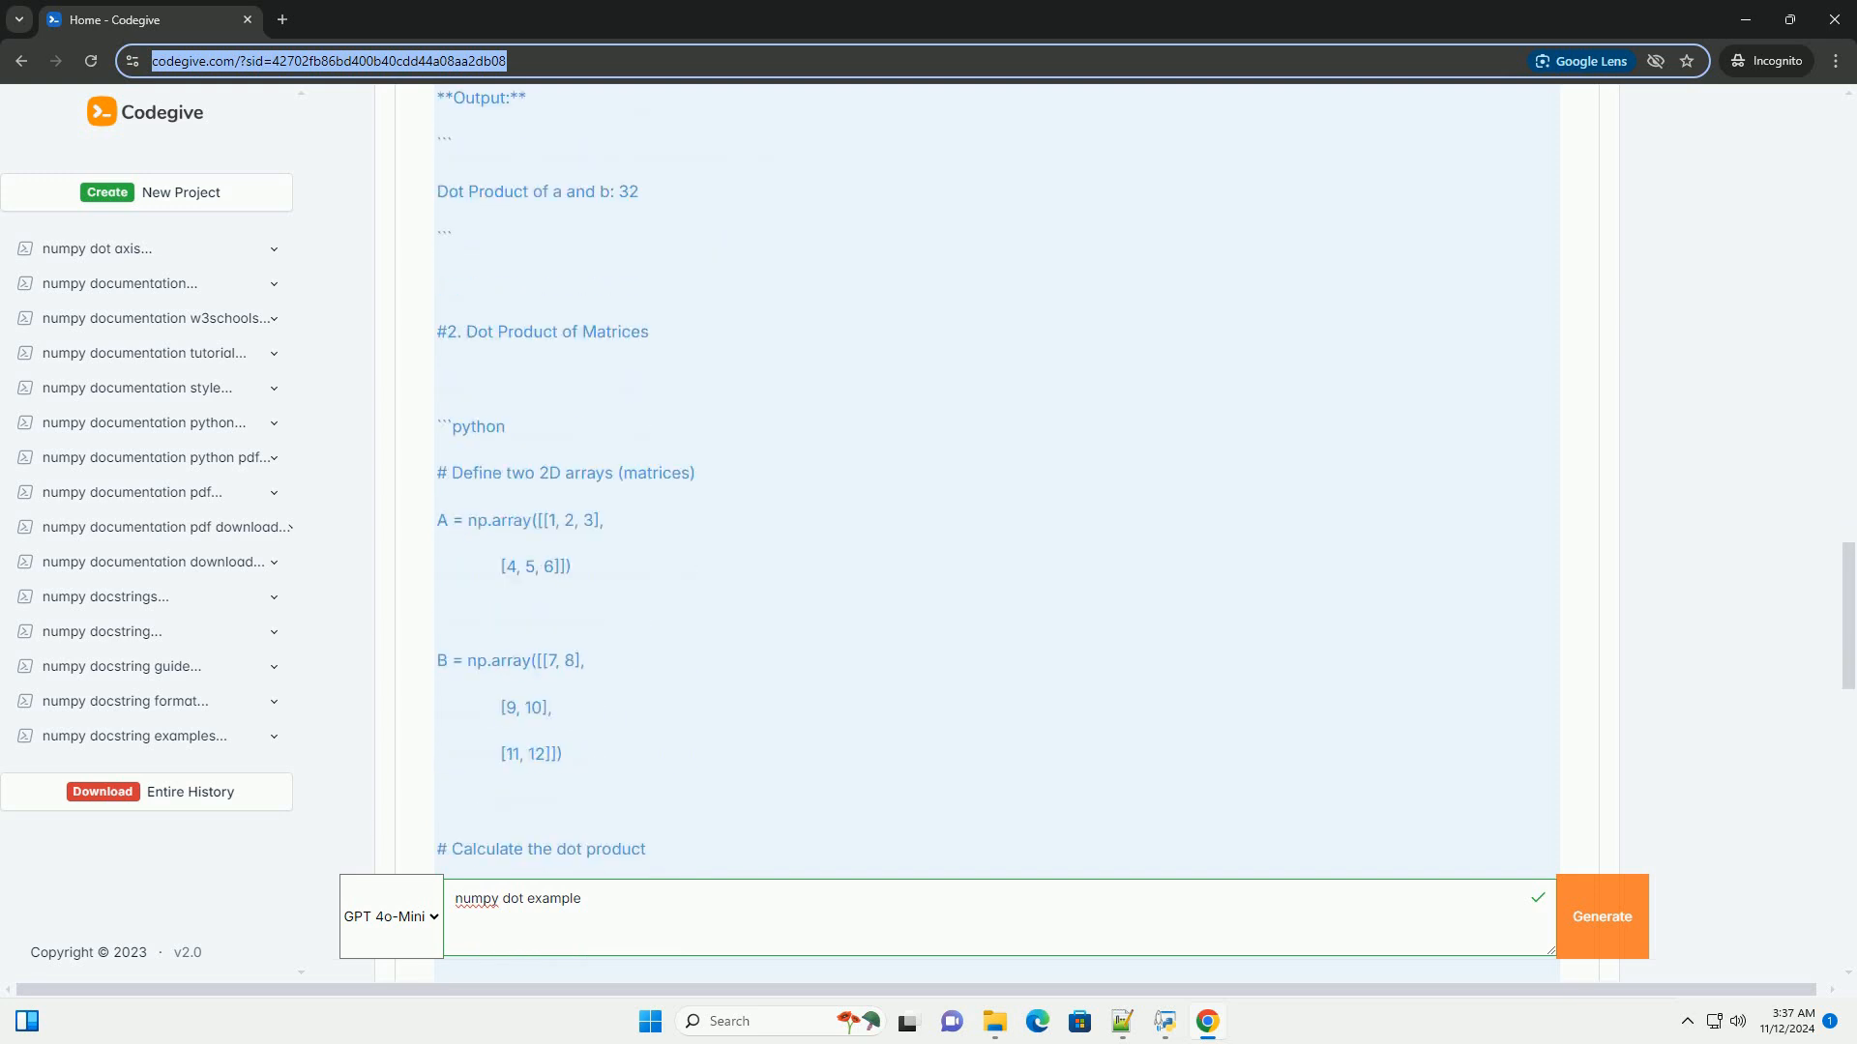
pyautogui.scroll(-3)
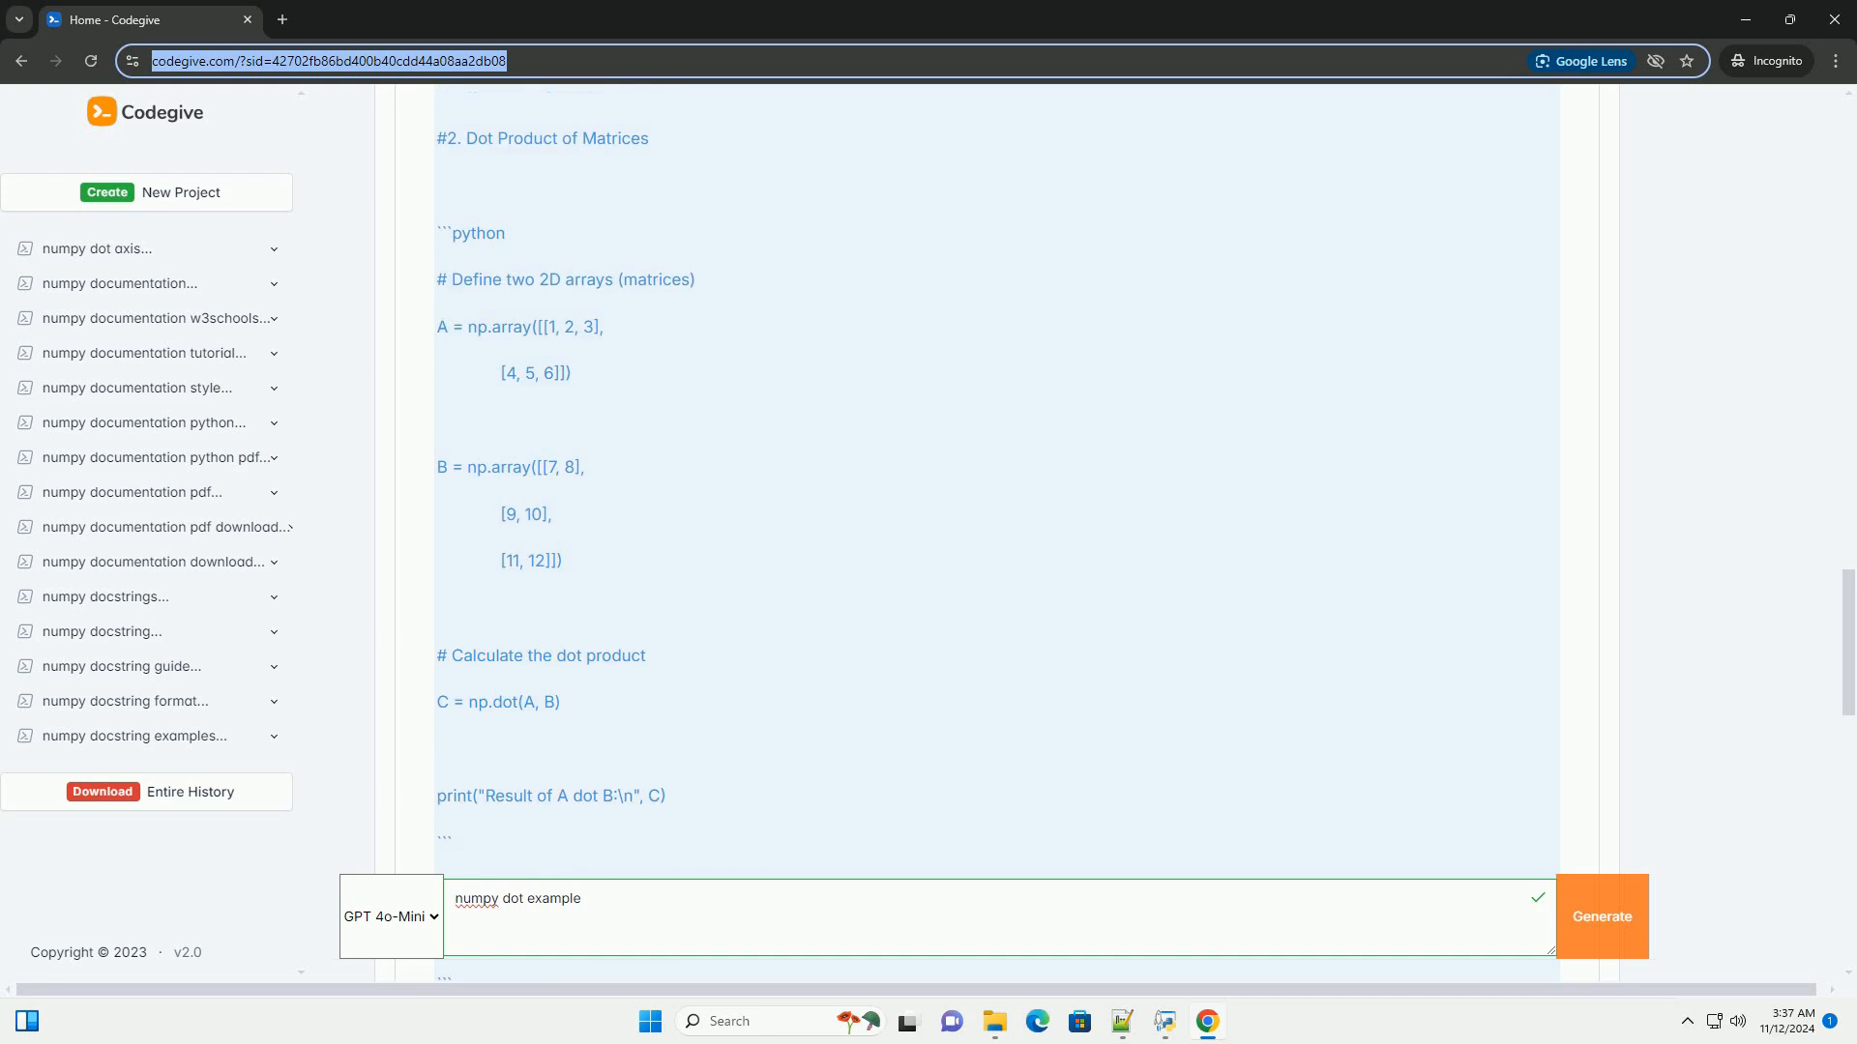
pyautogui.scroll(-3)
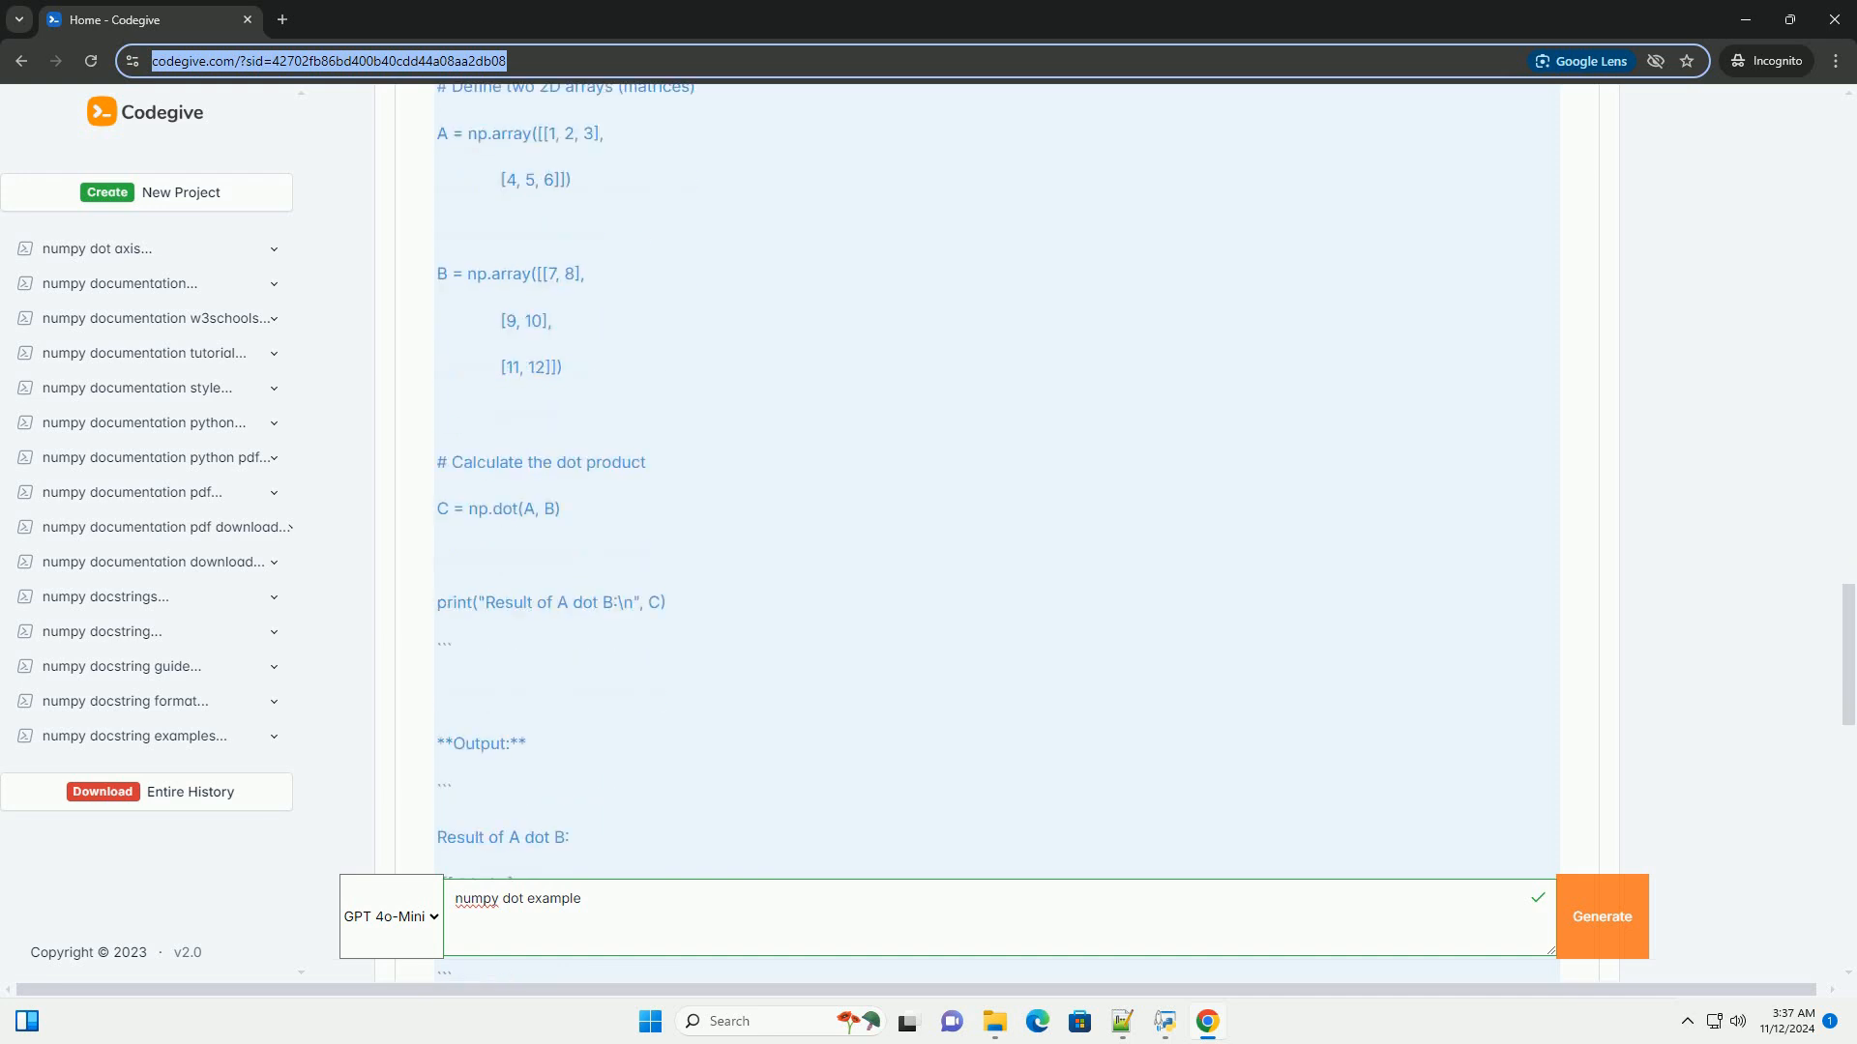
pyautogui.scroll(-3)
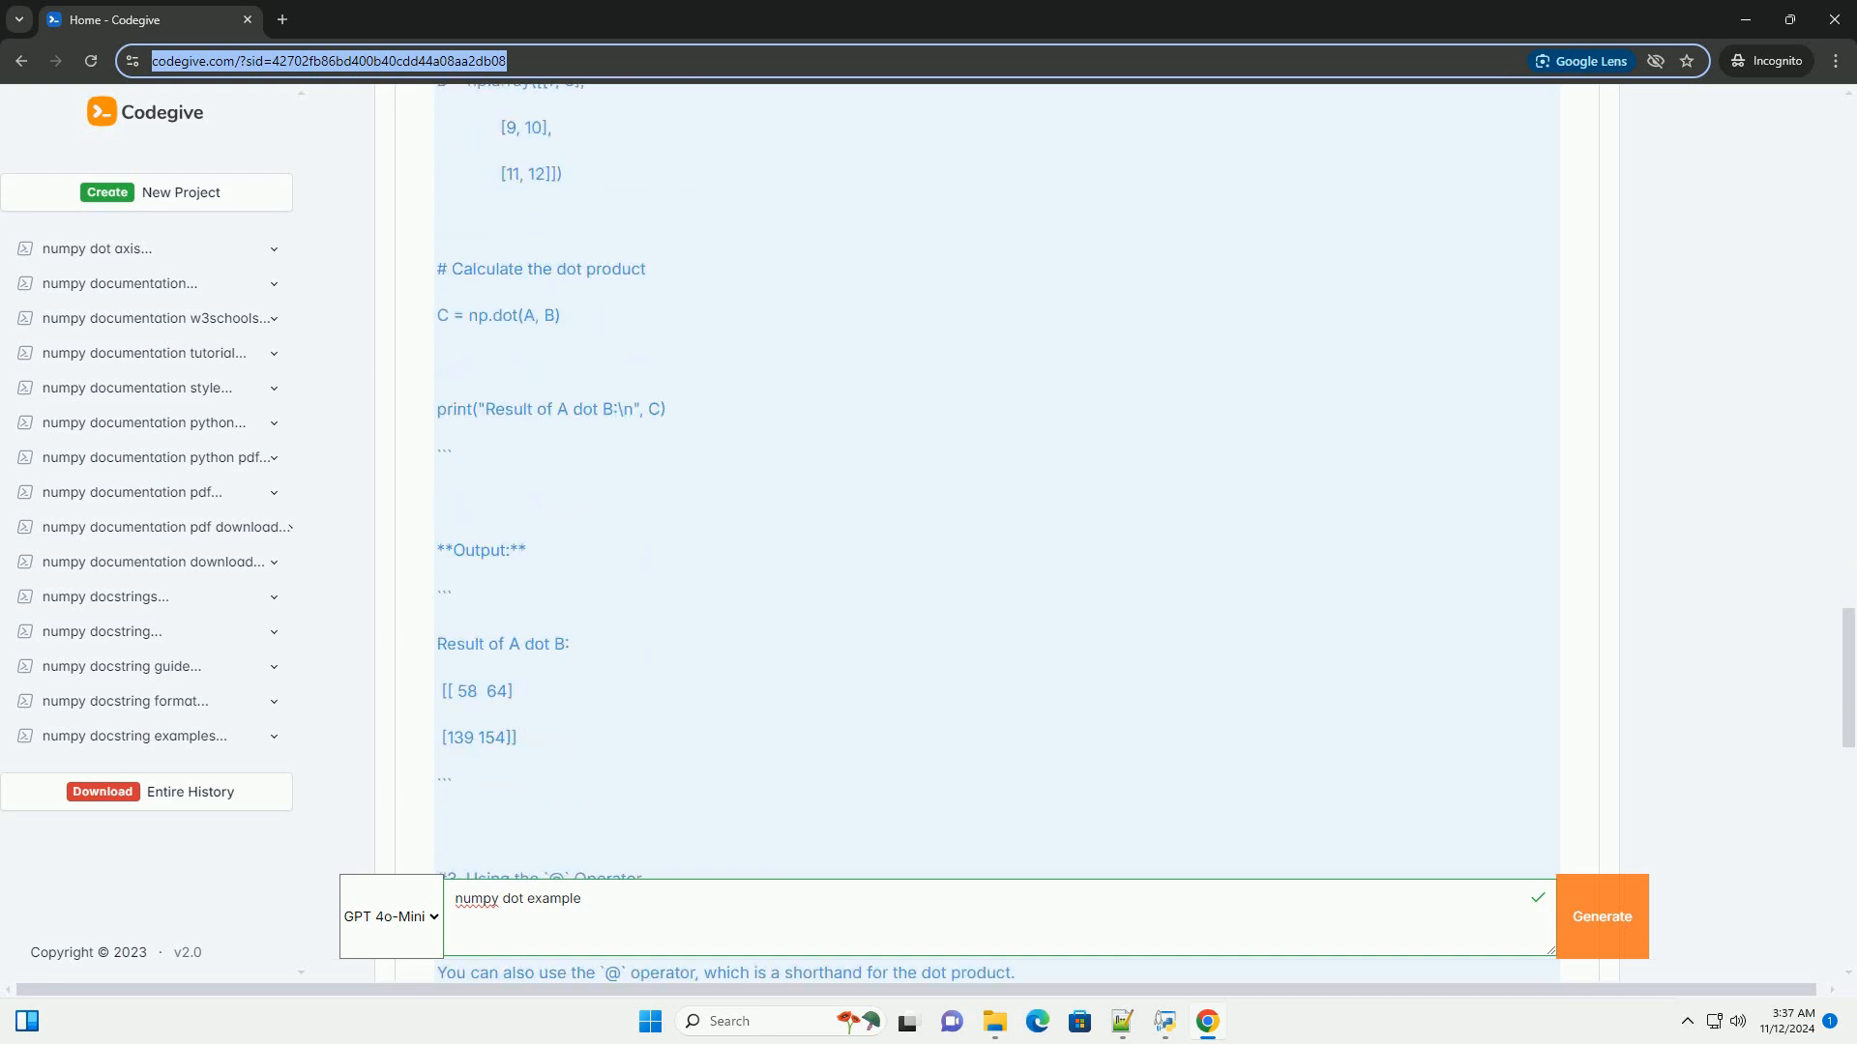
pyautogui.scroll(-3)
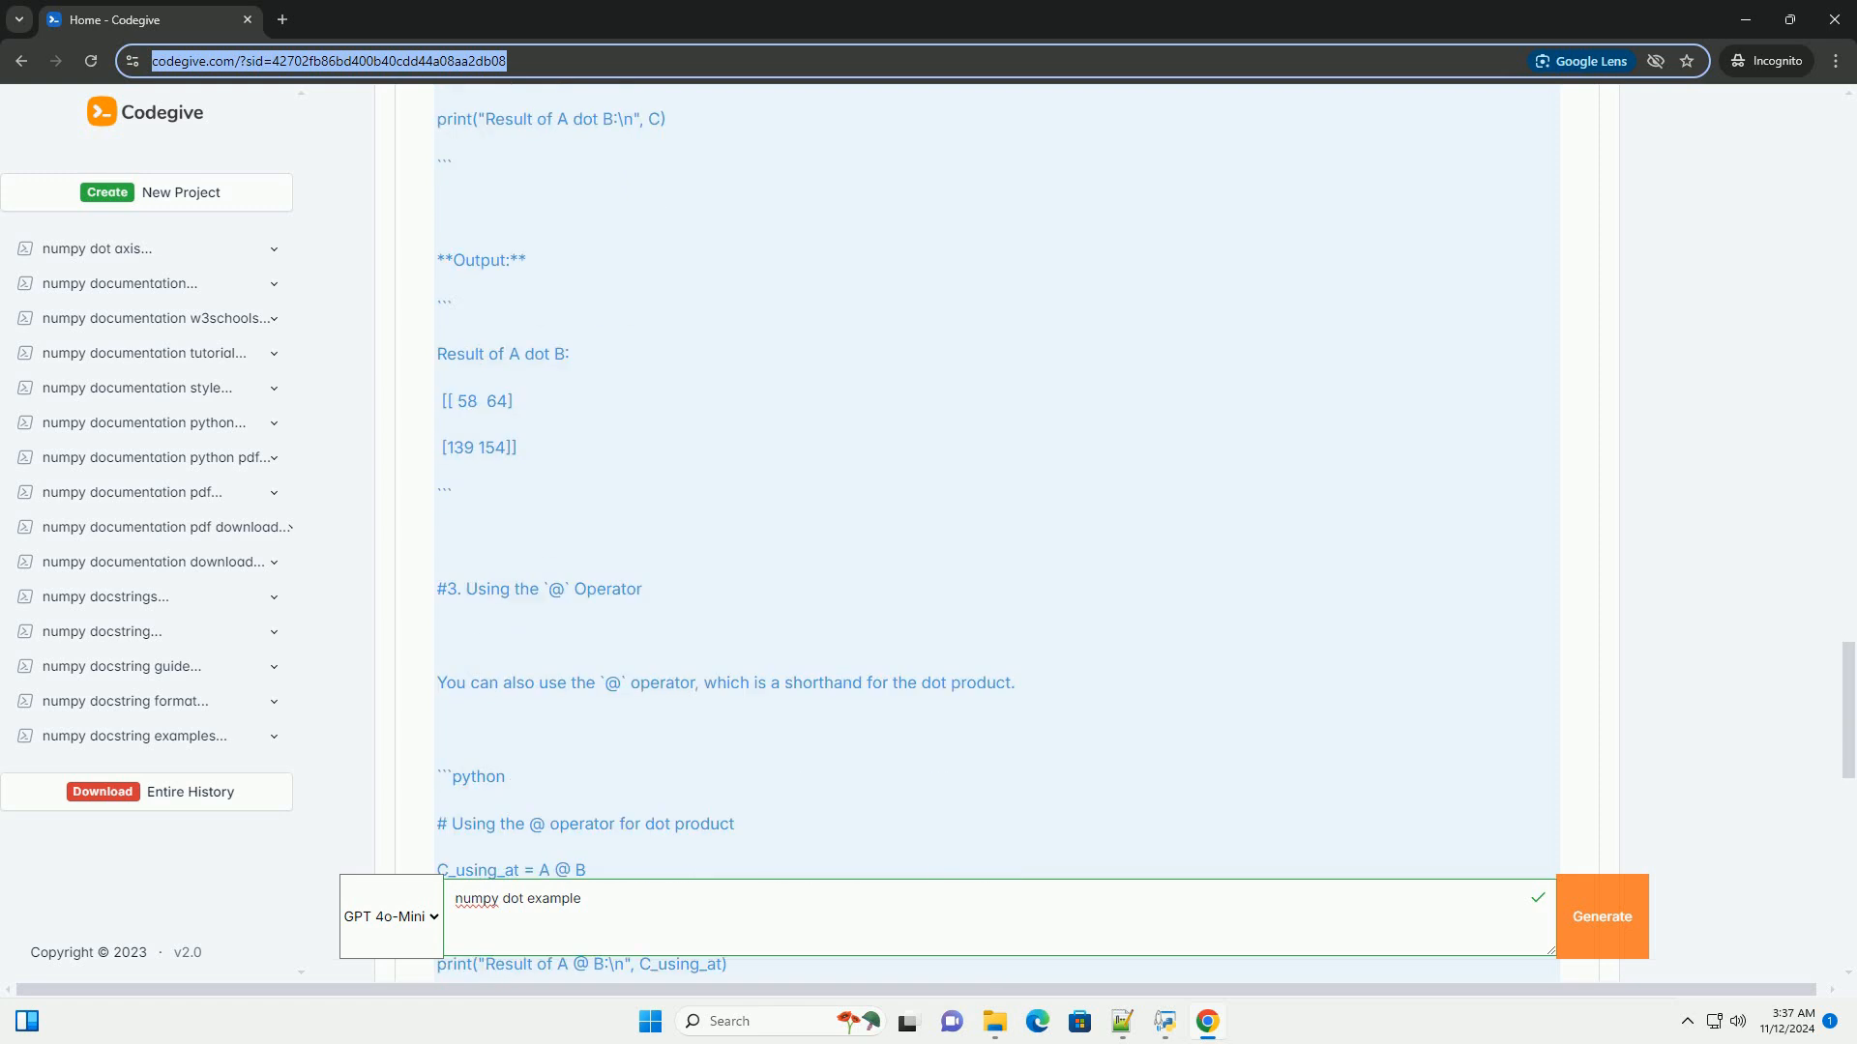
pyautogui.scroll(-3)
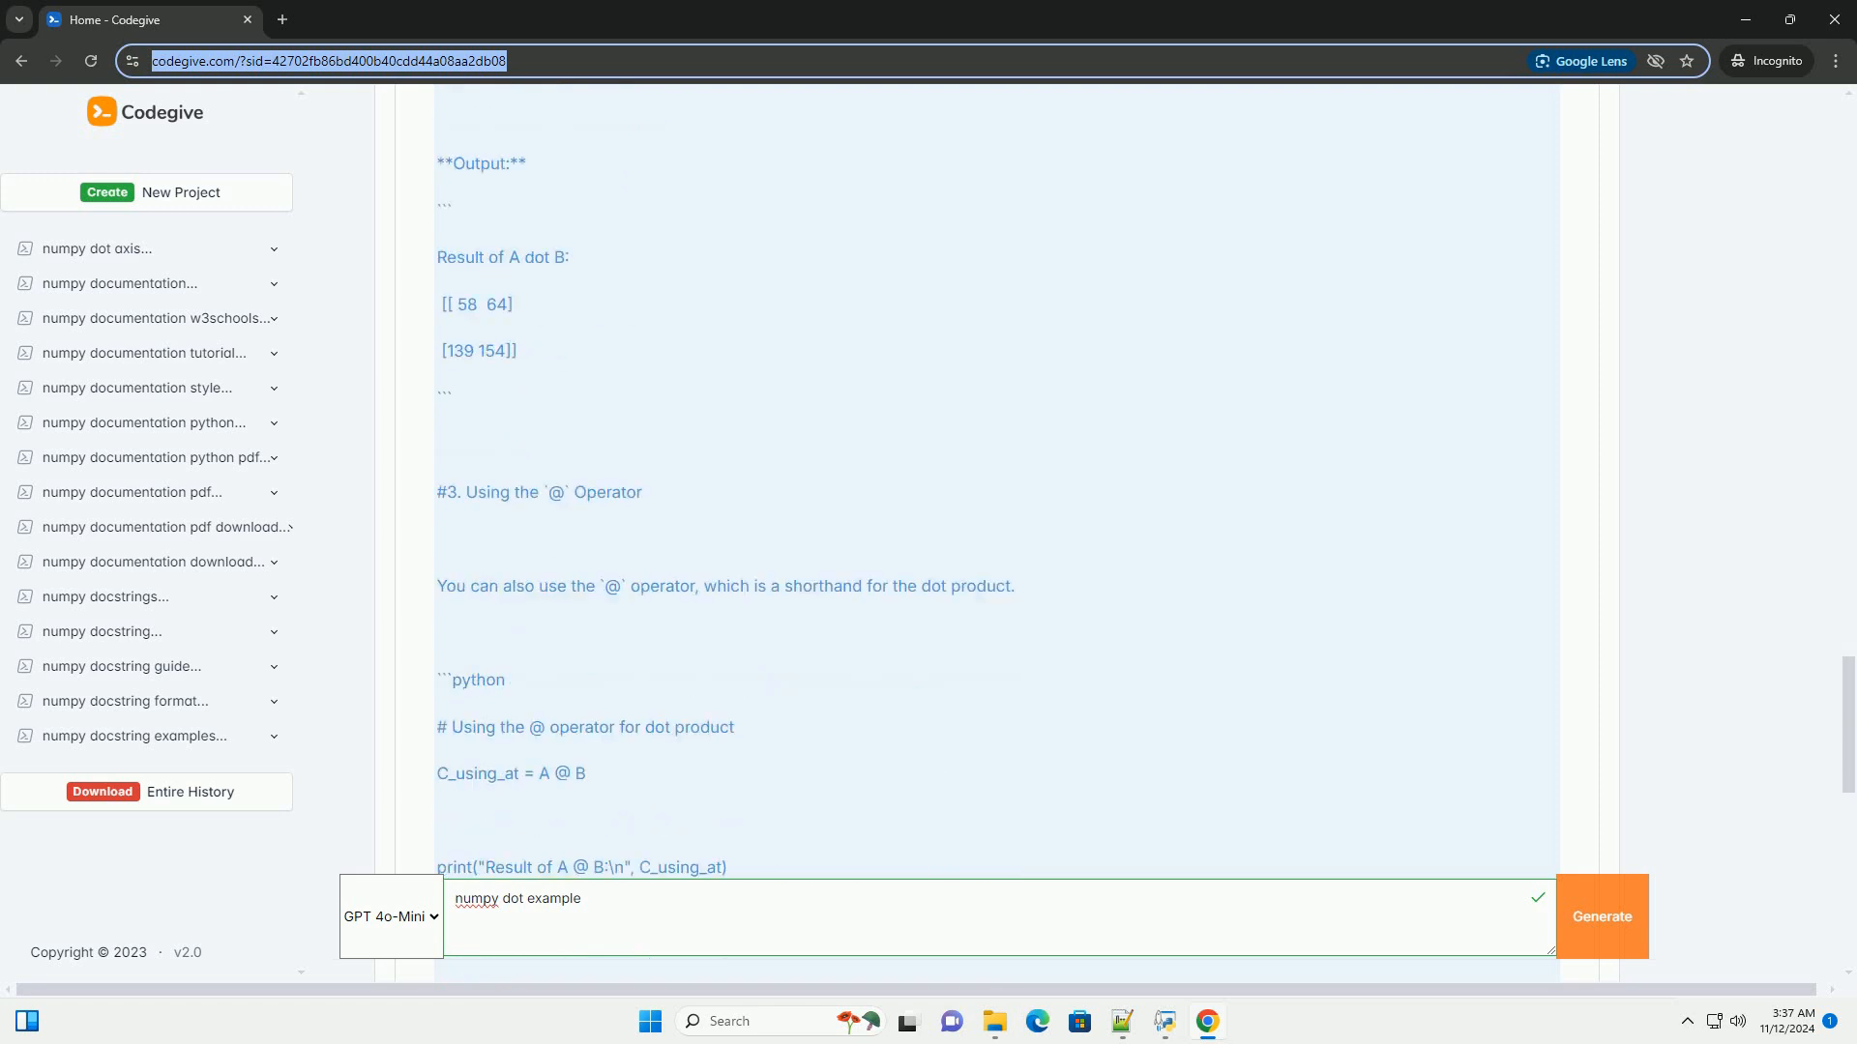